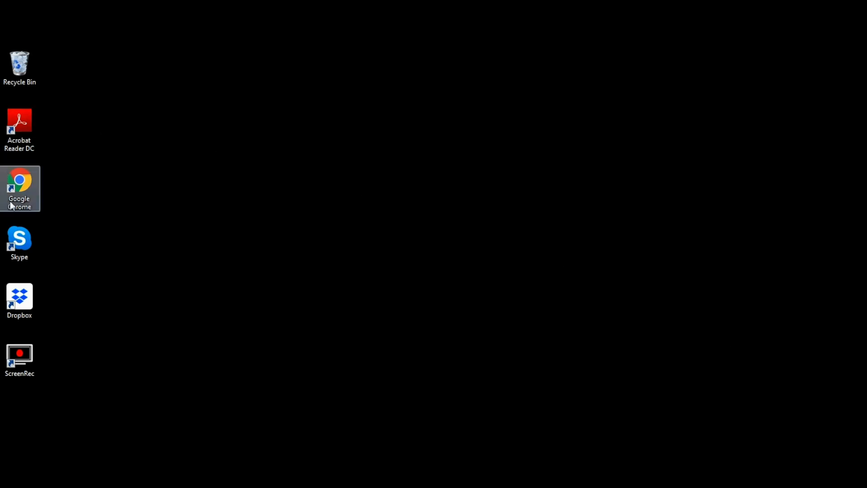
- Launch Google Chrome from the desktop and go to the Live & Learn site via 'live'
{"action": "double_click", "coordinate": [19, 179]}
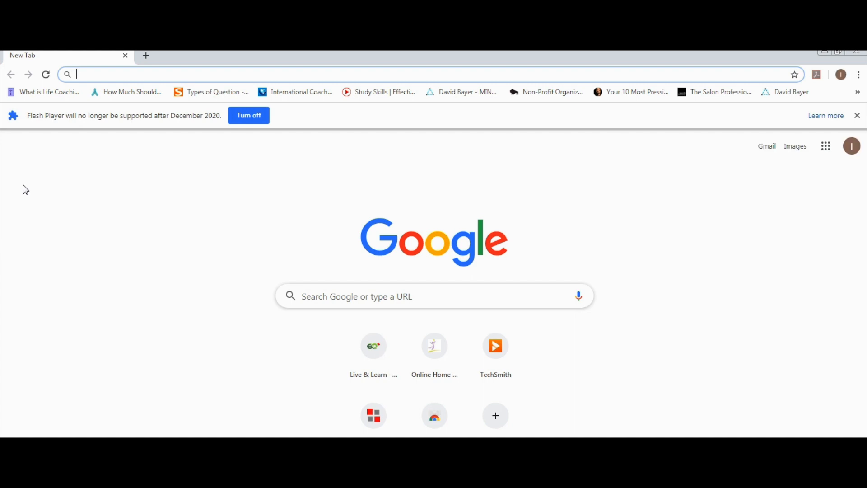
{"action": "type", "text": "livelearn.ca"}
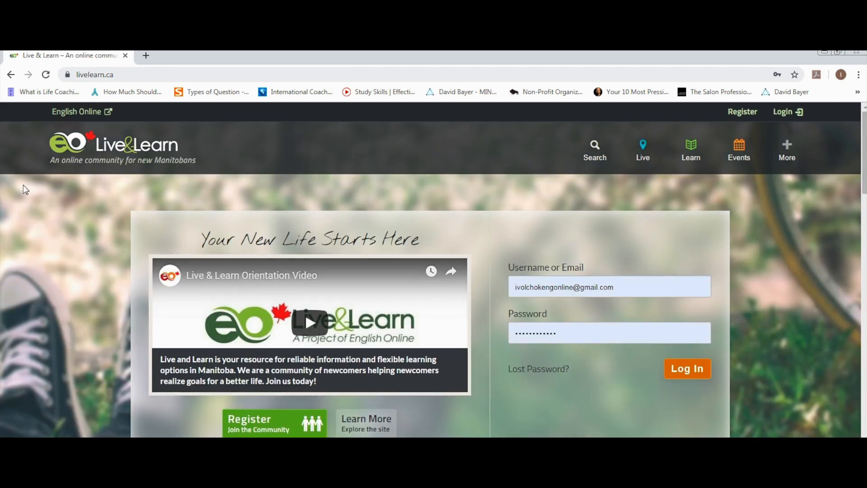
{"action": "mouse_move", "coordinate": [518, 214]}
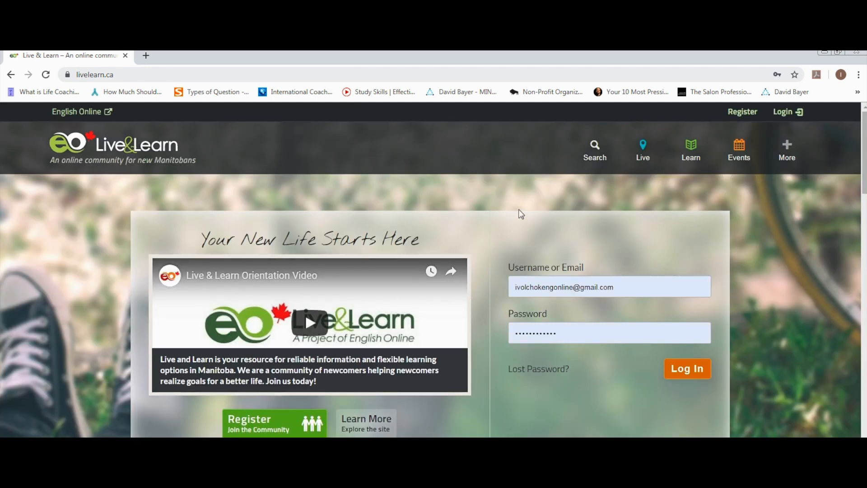
{"action": "mouse_move", "coordinate": [560, 323]}
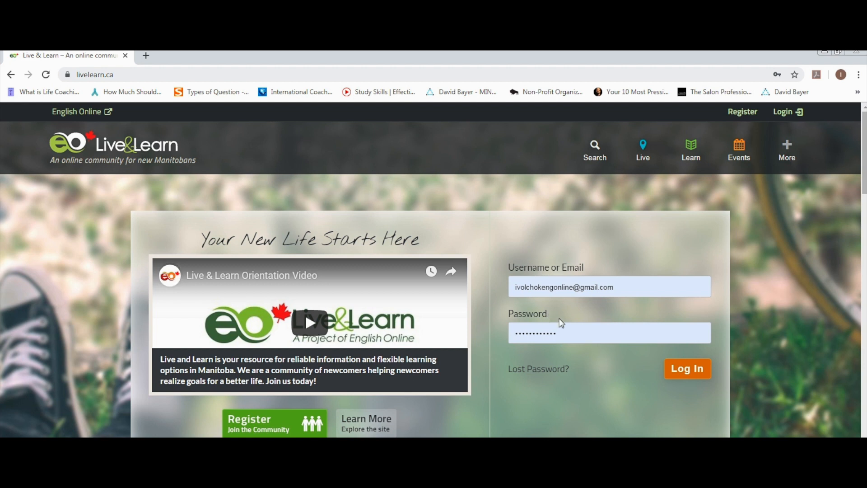
- Log in to Live & Learn with the prefilled username and password
{"action": "left_click", "coordinate": [687, 369]}
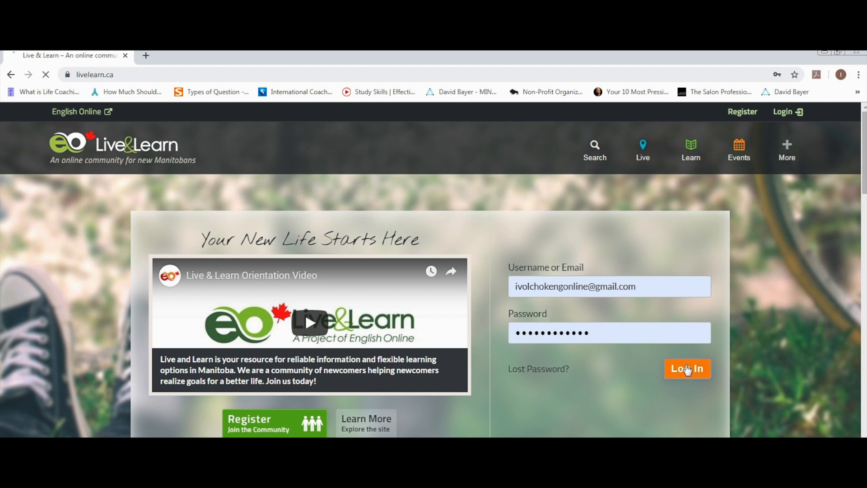
{"action": "left_click", "coordinate": [687, 368]}
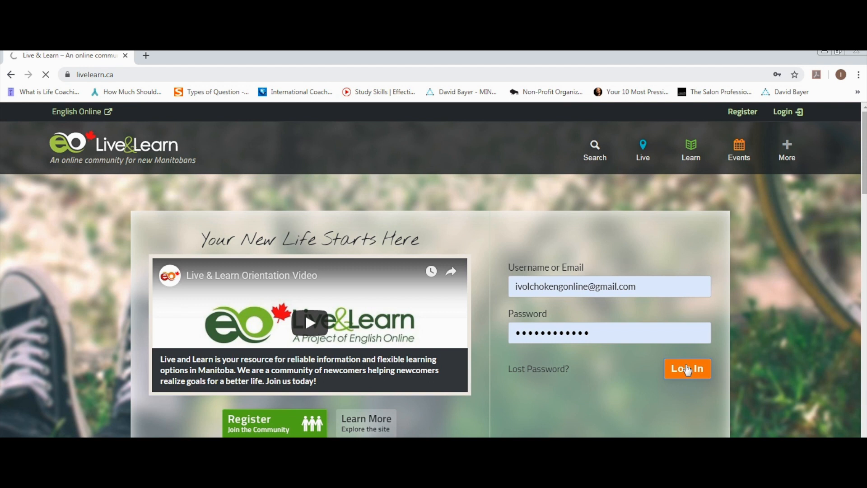
{"action": "left_click", "coordinate": [687, 369]}
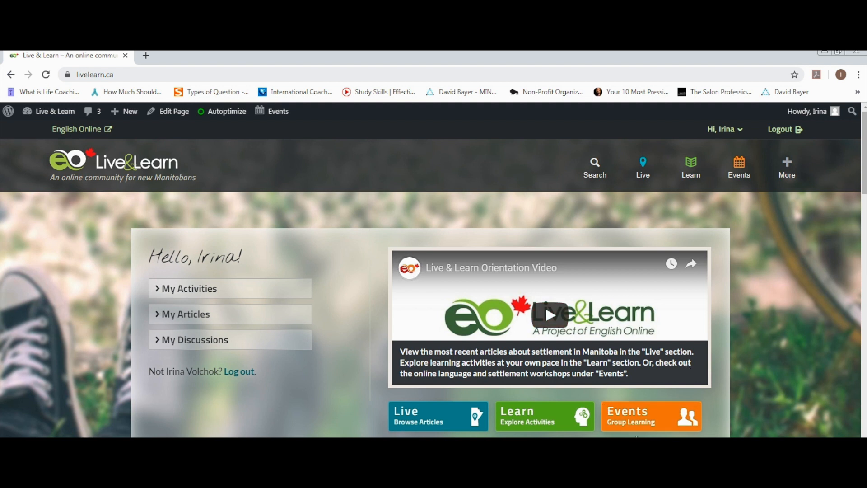
{"action": "mouse_move", "coordinate": [648, 421]}
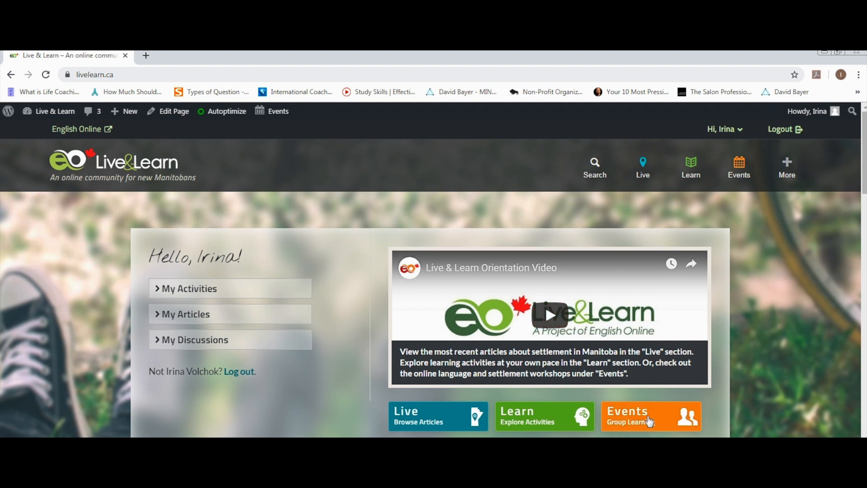
- Open the Events Group Learning calendar and select Summer Course on Thursday August 8
{"action": "left_click", "coordinate": [650, 416]}
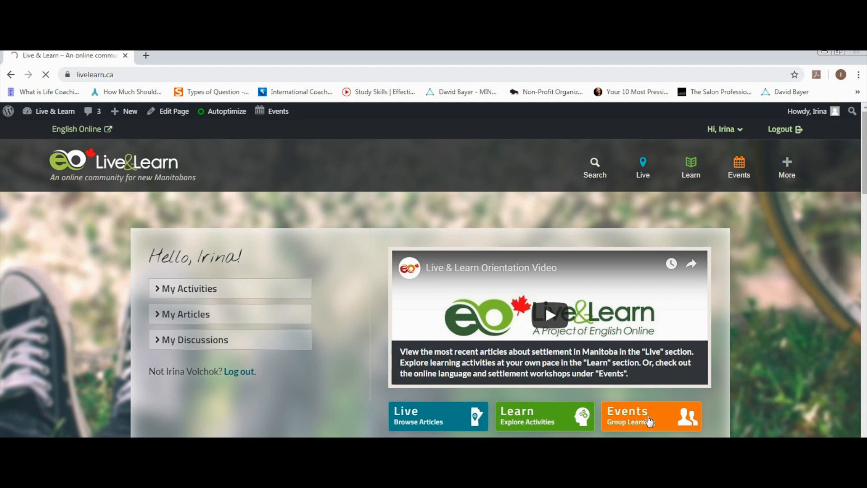
{"action": "left_click", "coordinate": [648, 416]}
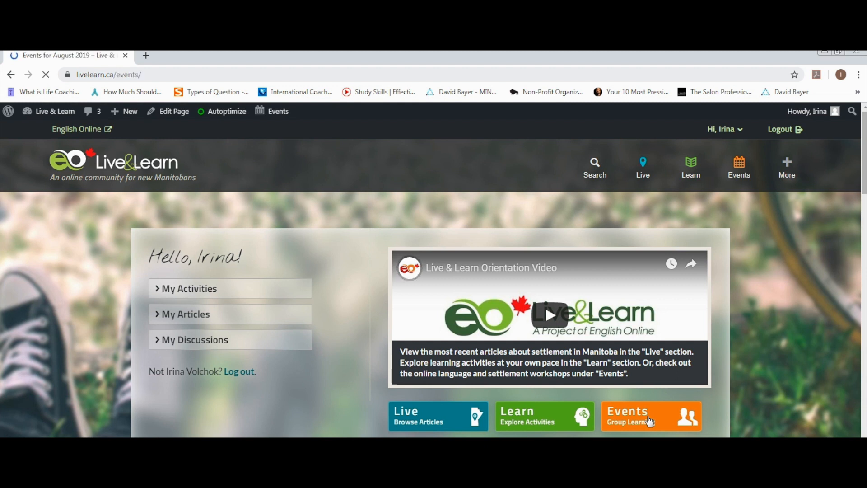
{"action": "left_click", "coordinate": [650, 416]}
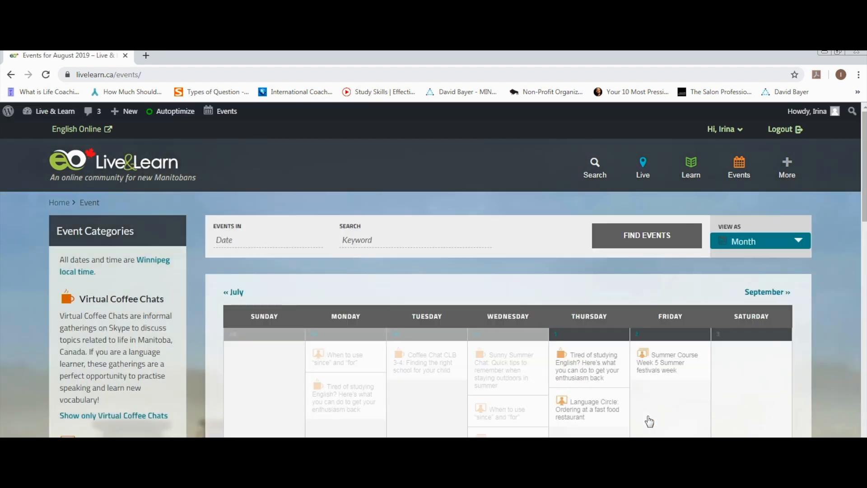
{"action": "mouse_move", "coordinate": [813, 215]}
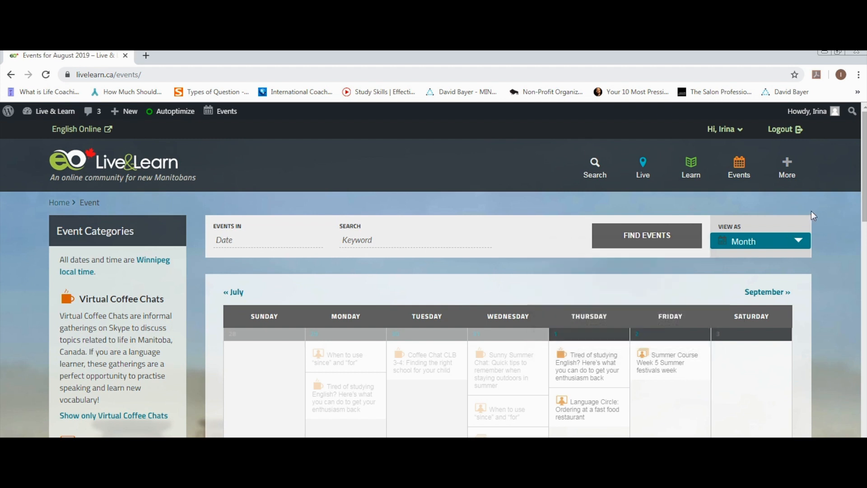
{"action": "scroll", "scroll_direction": "down", "scroll_amount": 3}
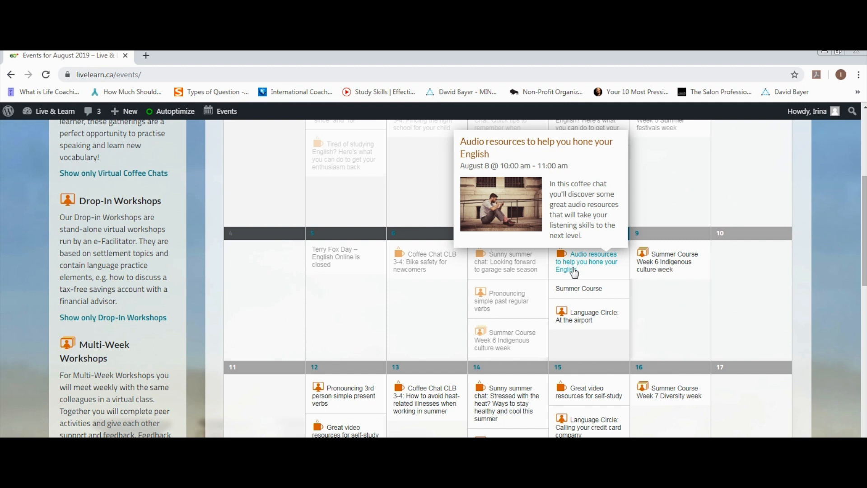
{"action": "mouse_move", "coordinate": [587, 296]}
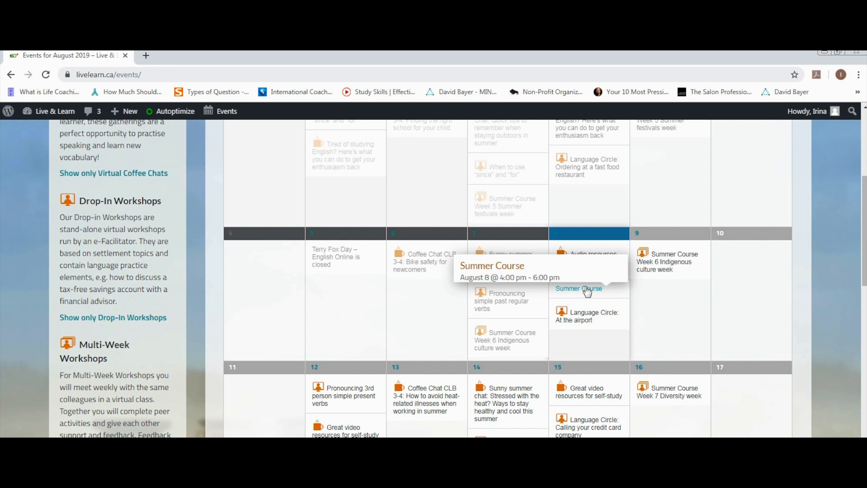
{"action": "left_click", "coordinate": [579, 288]}
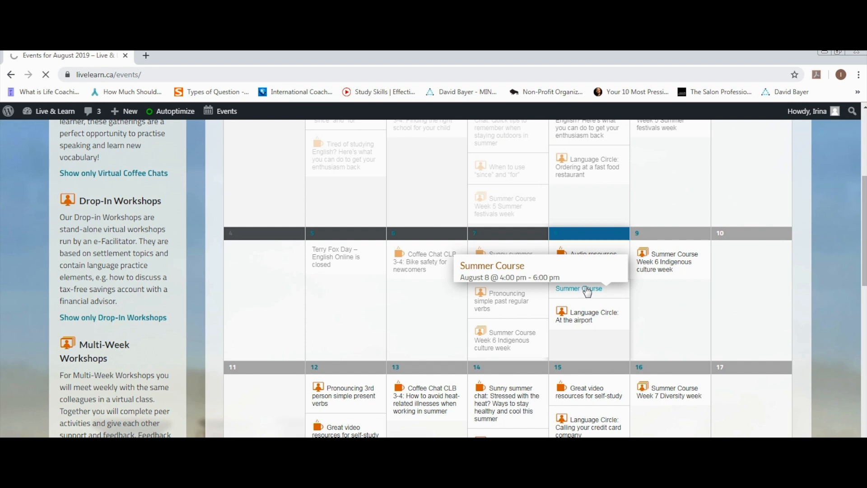
{"action": "left_click", "coordinate": [578, 289]}
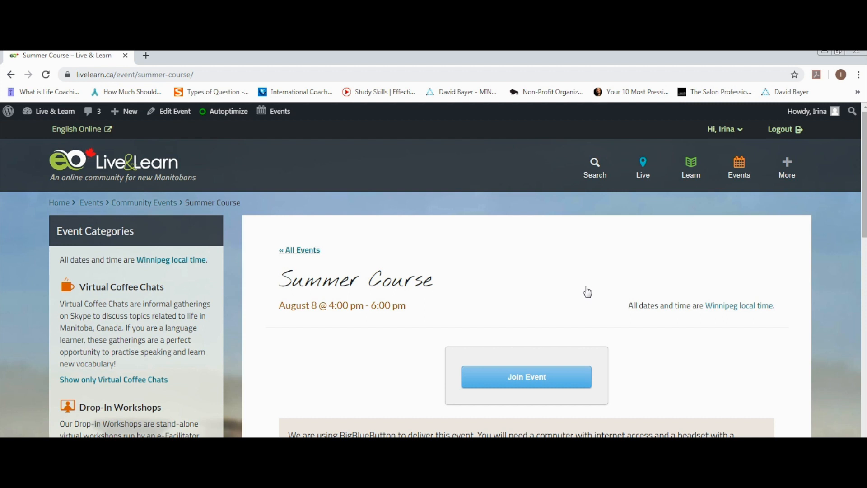
{"action": "mouse_move", "coordinate": [539, 394]}
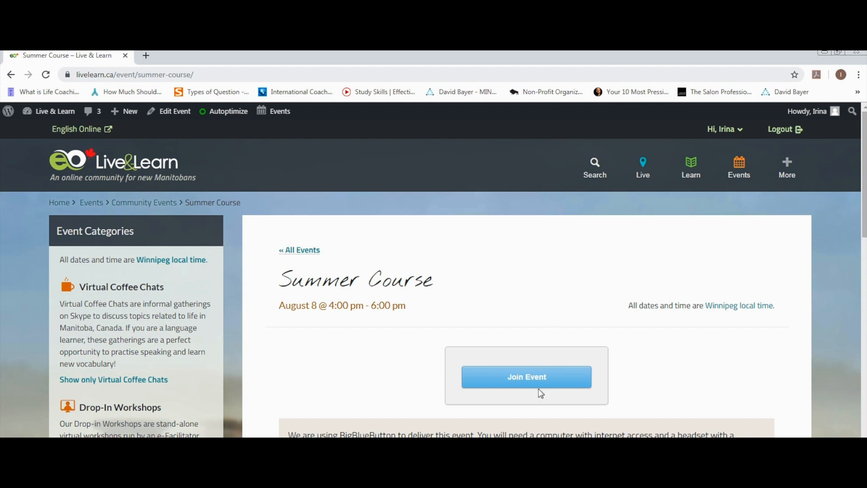
- Join the Summer Course online session from the event page
{"action": "left_click", "coordinate": [527, 377]}
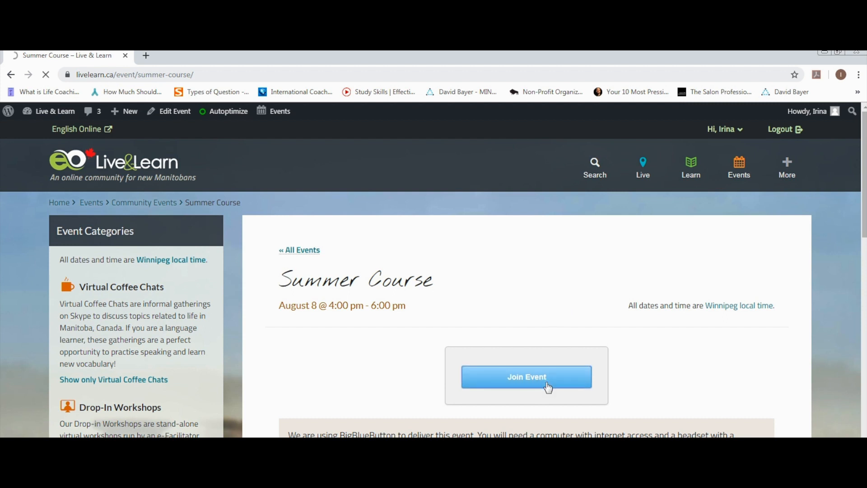
{"action": "left_click", "coordinate": [526, 377]}
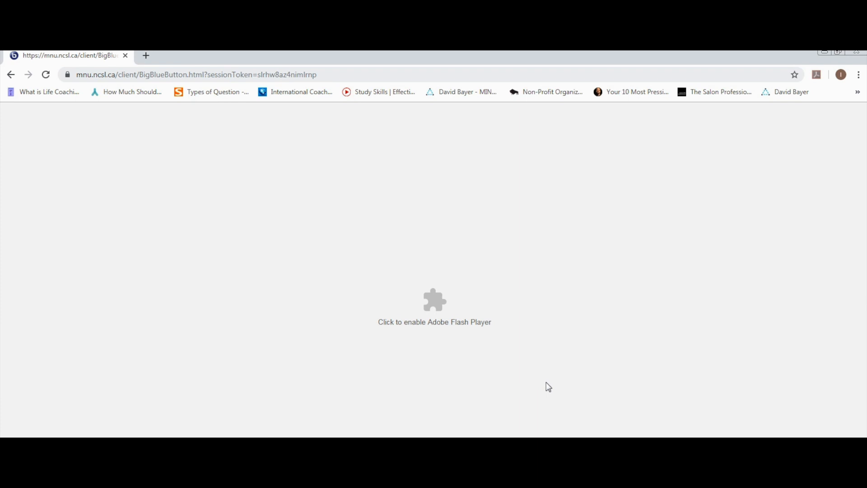
{"action": "mouse_move", "coordinate": [486, 290]}
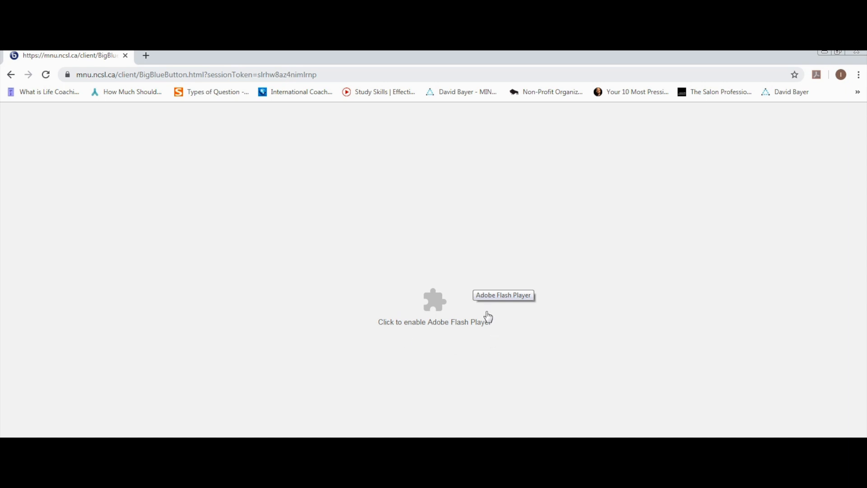
{"action": "mouse_move", "coordinate": [403, 321]}
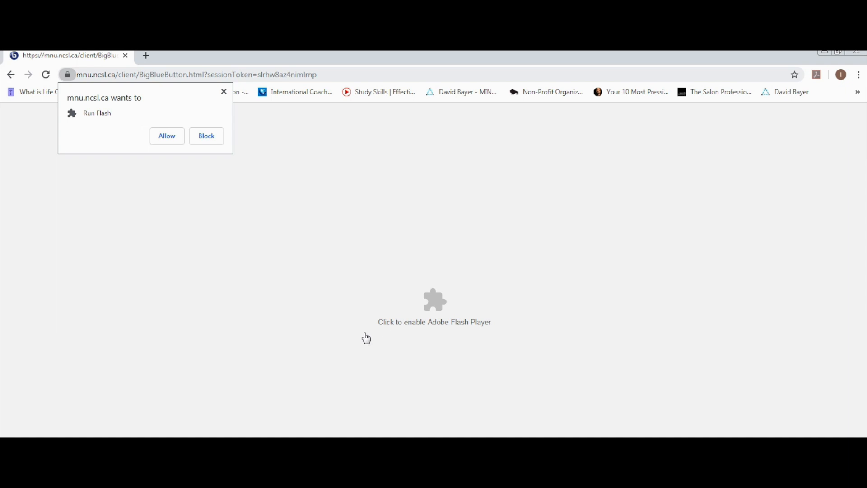
{"action": "mouse_move", "coordinate": [134, 136]}
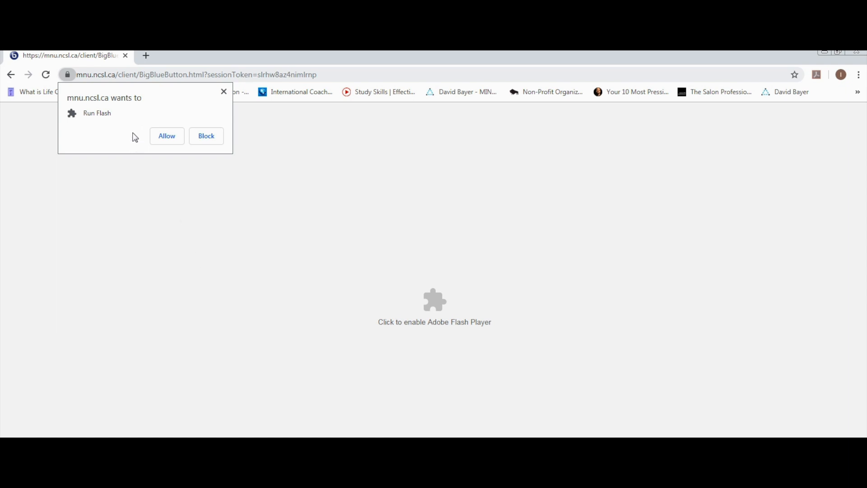
{"action": "mouse_move", "coordinate": [156, 166]}
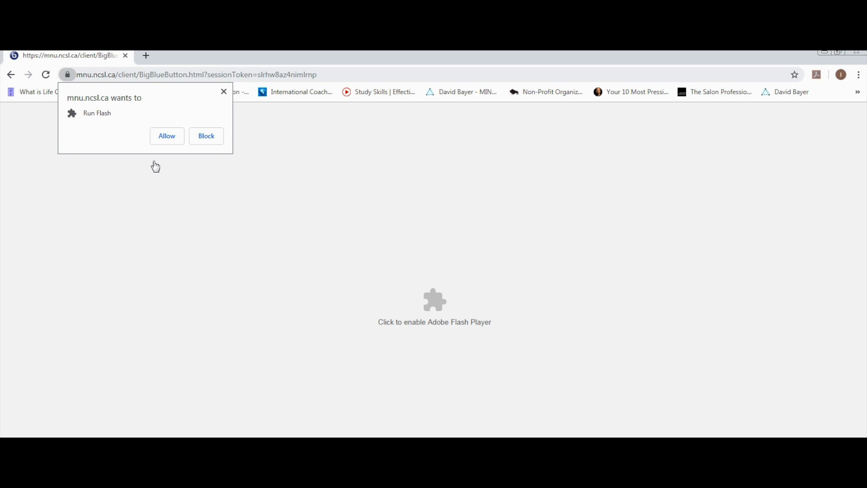
- Enable Adobe Flash Player for the BigBlueButton classroom page
{"action": "left_click", "coordinate": [167, 136]}
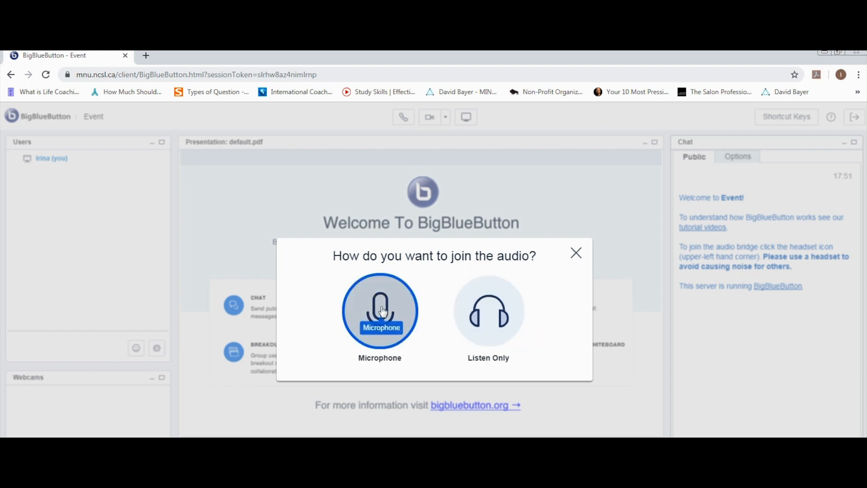
- Join audio with the Microphone option and confirm the echo test was heard
{"action": "left_click", "coordinate": [379, 311]}
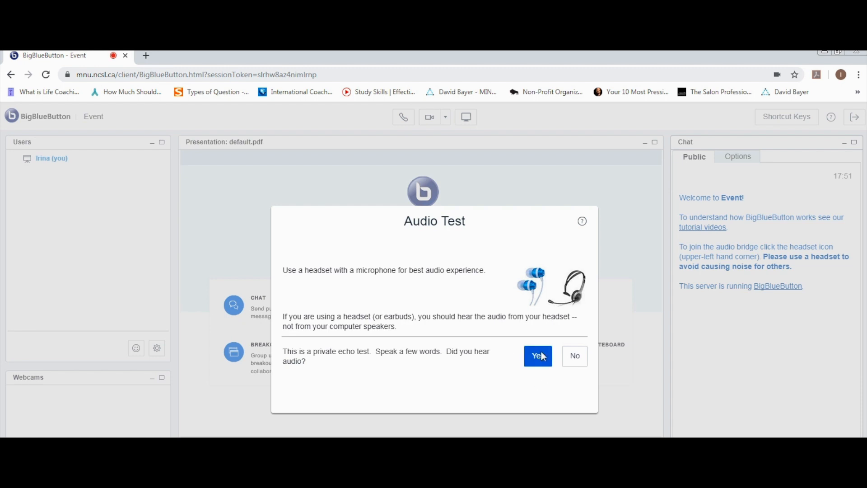
{"action": "left_click", "coordinate": [538, 356]}
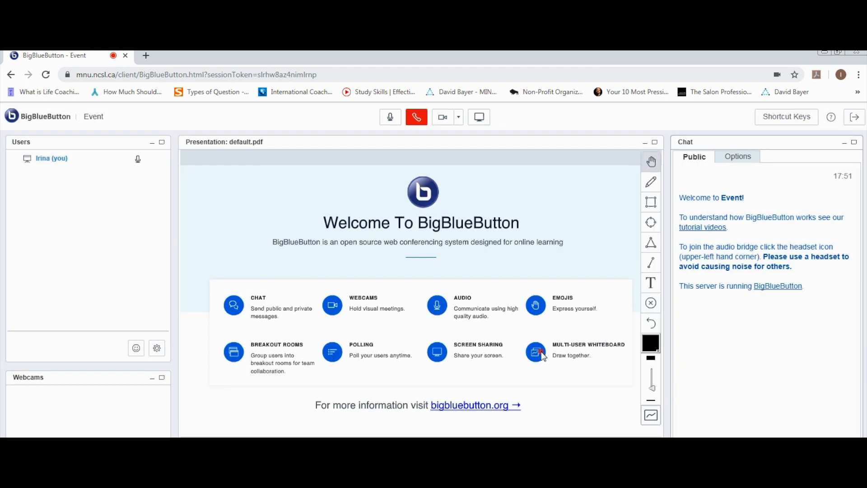
{"action": "left_click", "coordinate": [390, 116]}
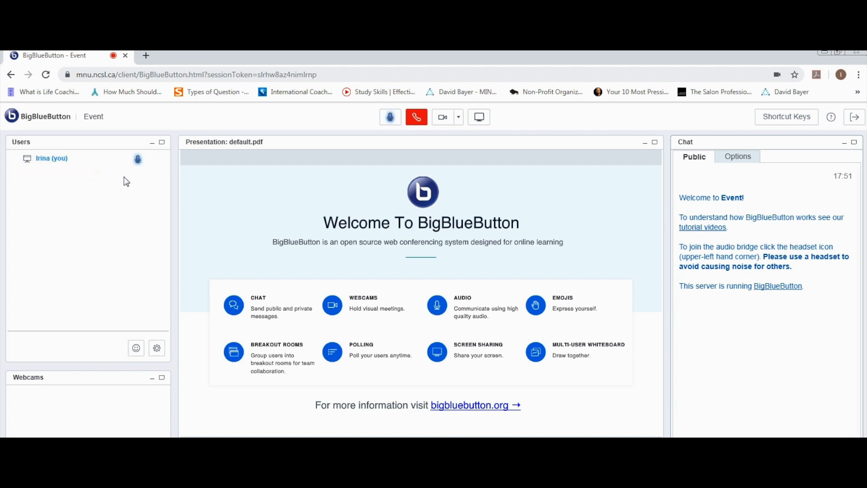
{"action": "mouse_move", "coordinate": [149, 169]}
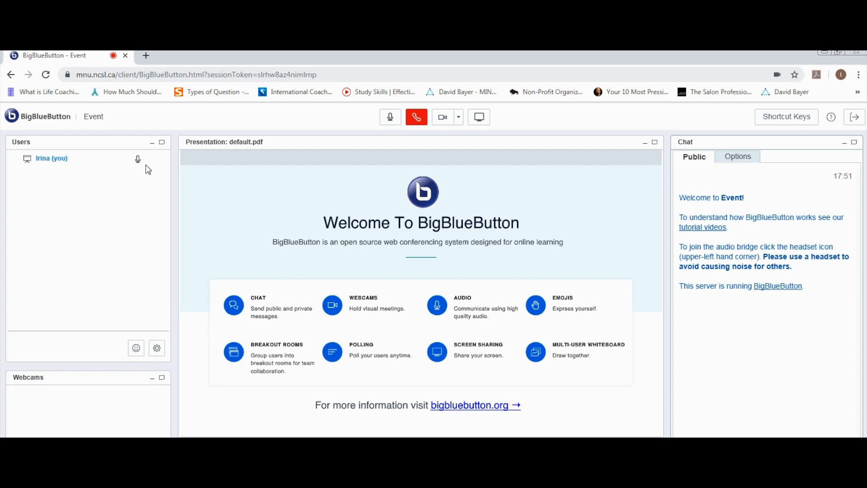
{"action": "left_click", "coordinate": [390, 116]}
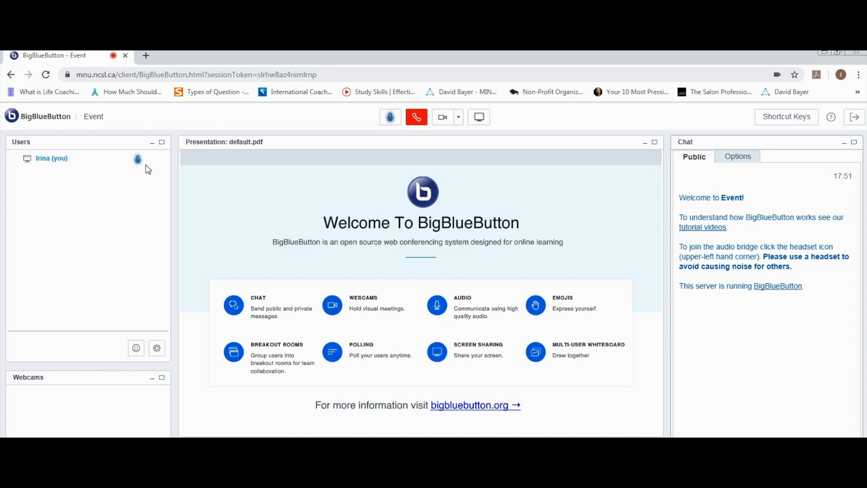
{"action": "mouse_move", "coordinate": [139, 161]}
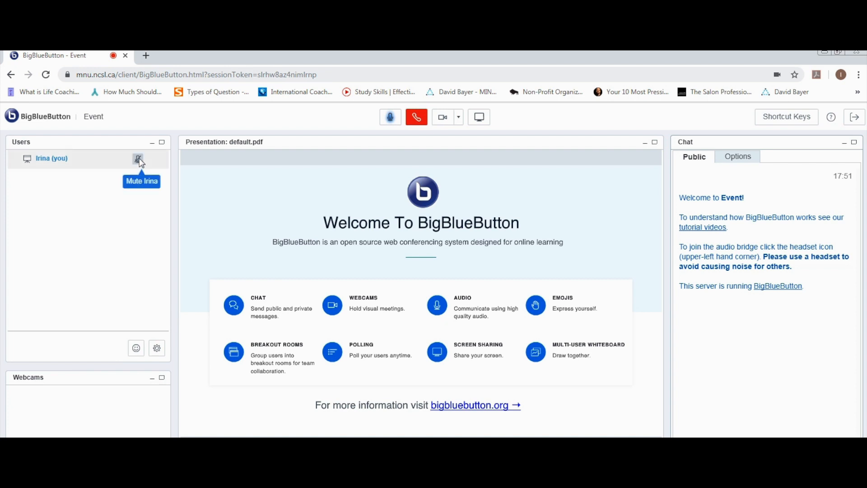
{"action": "left_click", "coordinate": [138, 159]}
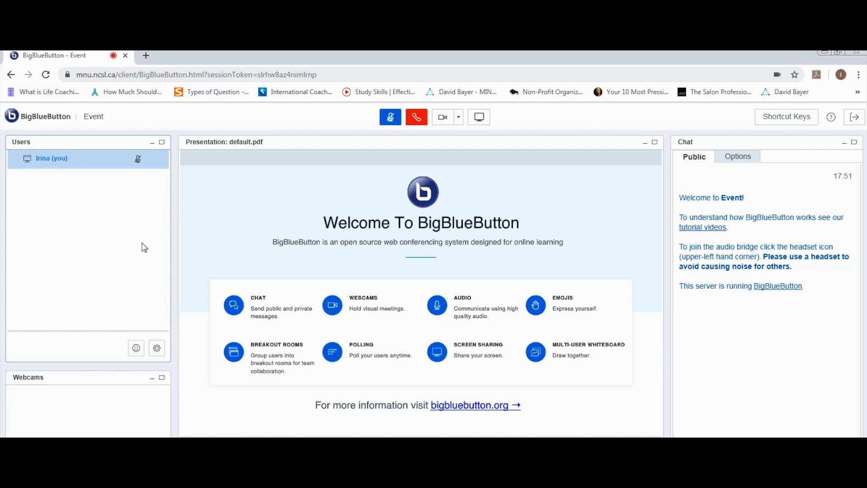
{"action": "mouse_move", "coordinate": [143, 169]}
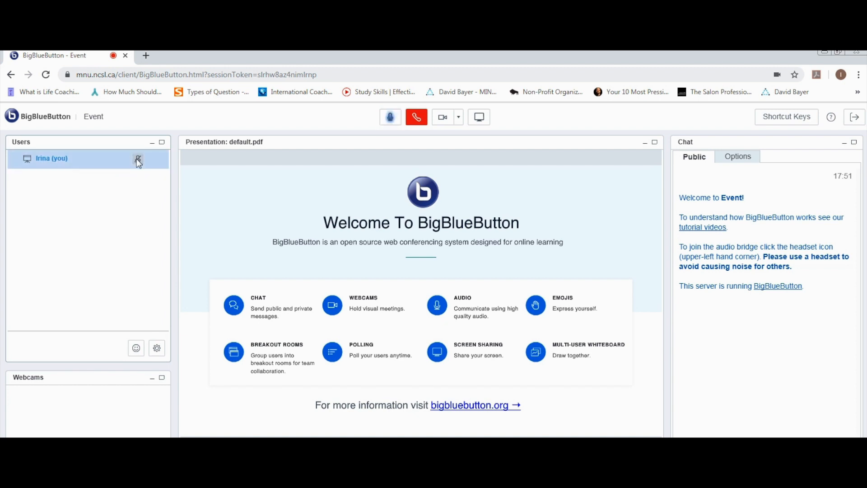
{"action": "left_click", "coordinate": [390, 117]}
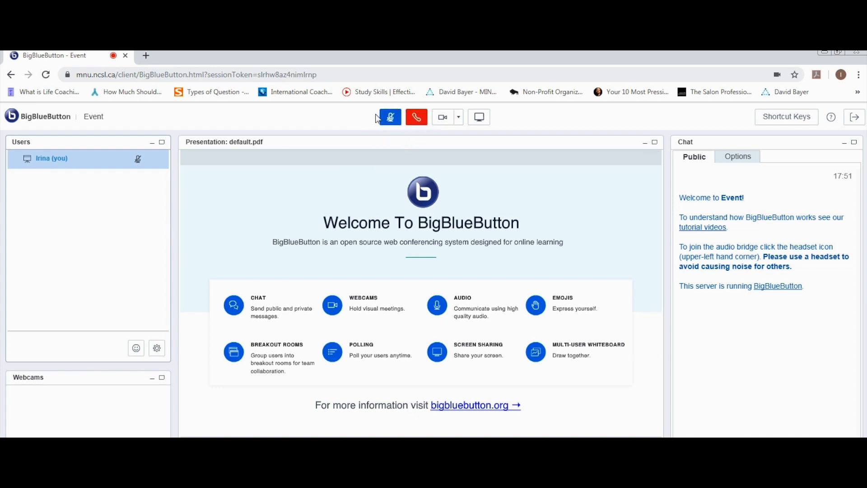
{"action": "left_click", "coordinate": [390, 117]}
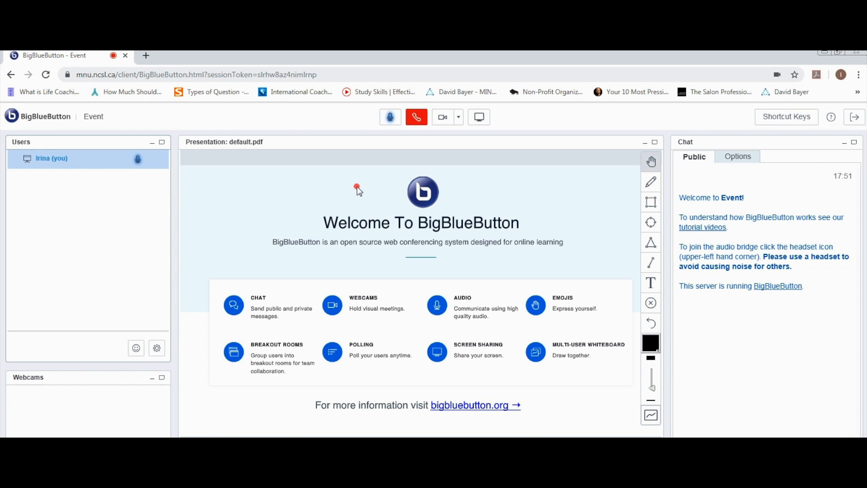
{"action": "mouse_move", "coordinate": [855, 117]}
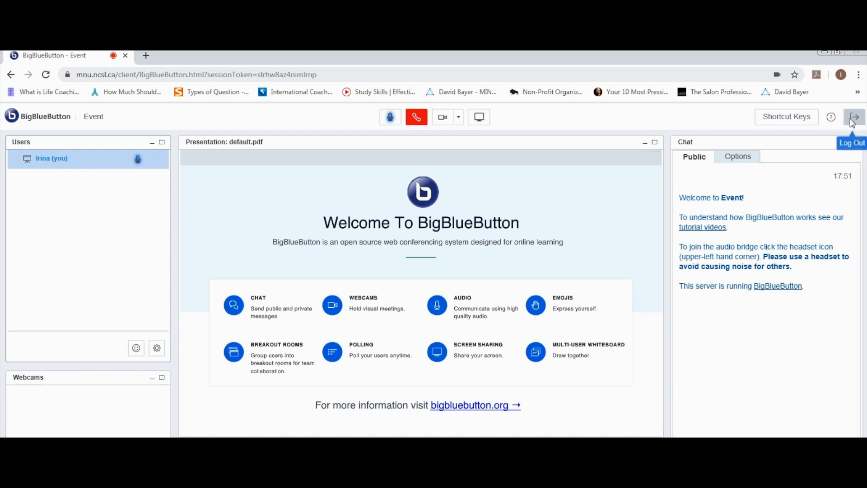
- Log out of the BigBlueButton conference, confirming and acknowledging the logged-out message
{"action": "left_click", "coordinate": [854, 117]}
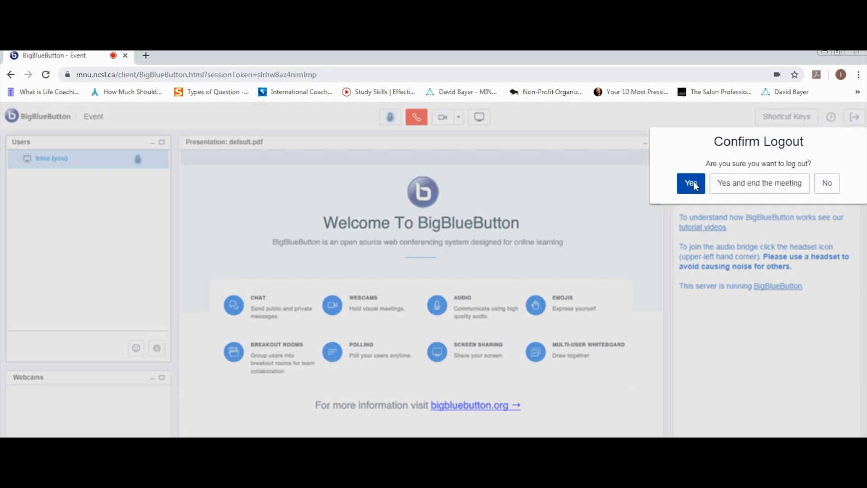
{"action": "left_click", "coordinate": [691, 183]}
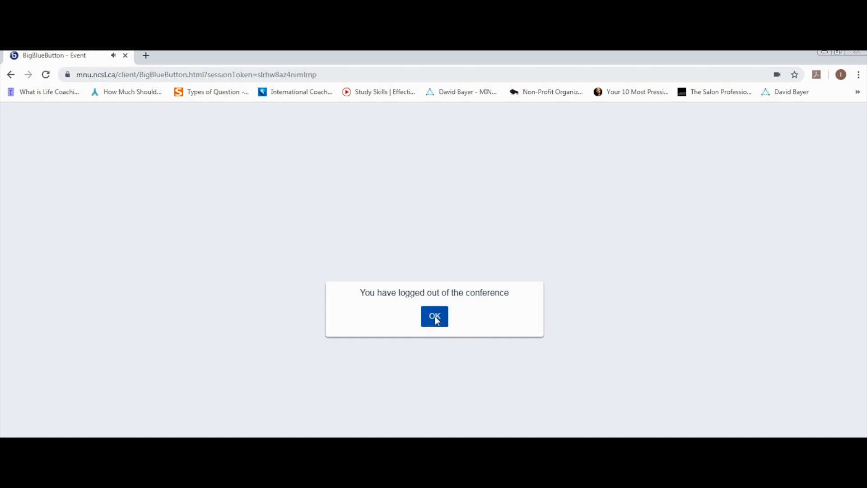
{"action": "left_click", "coordinate": [434, 316]}
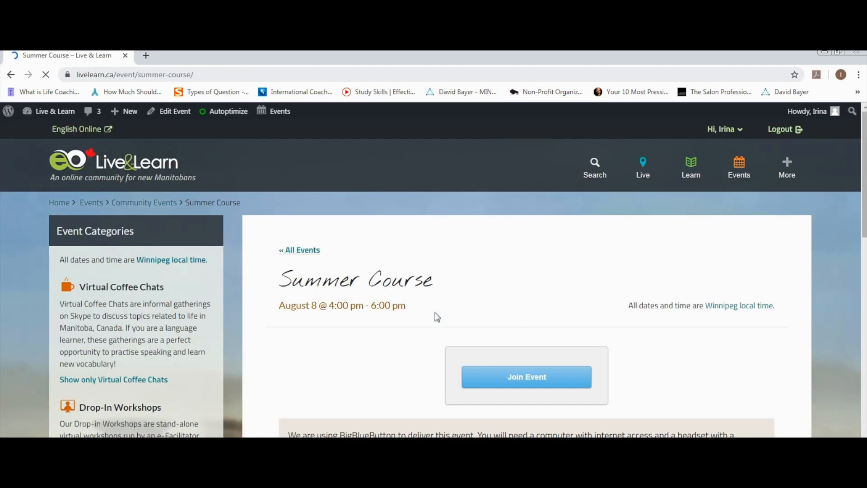